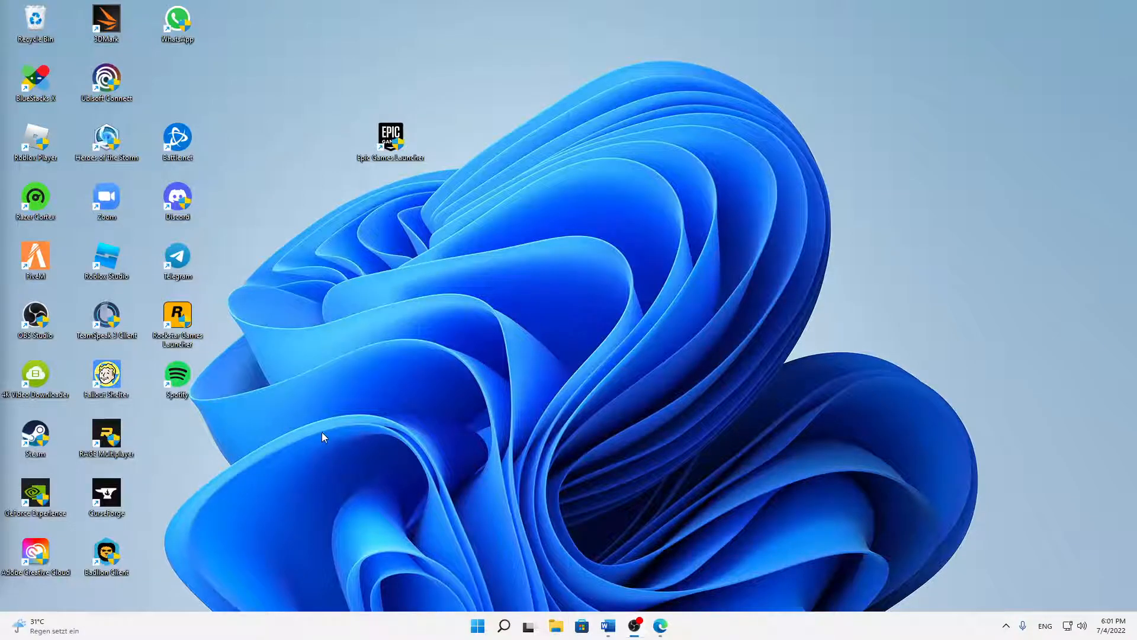
mouse_move(355, 423)
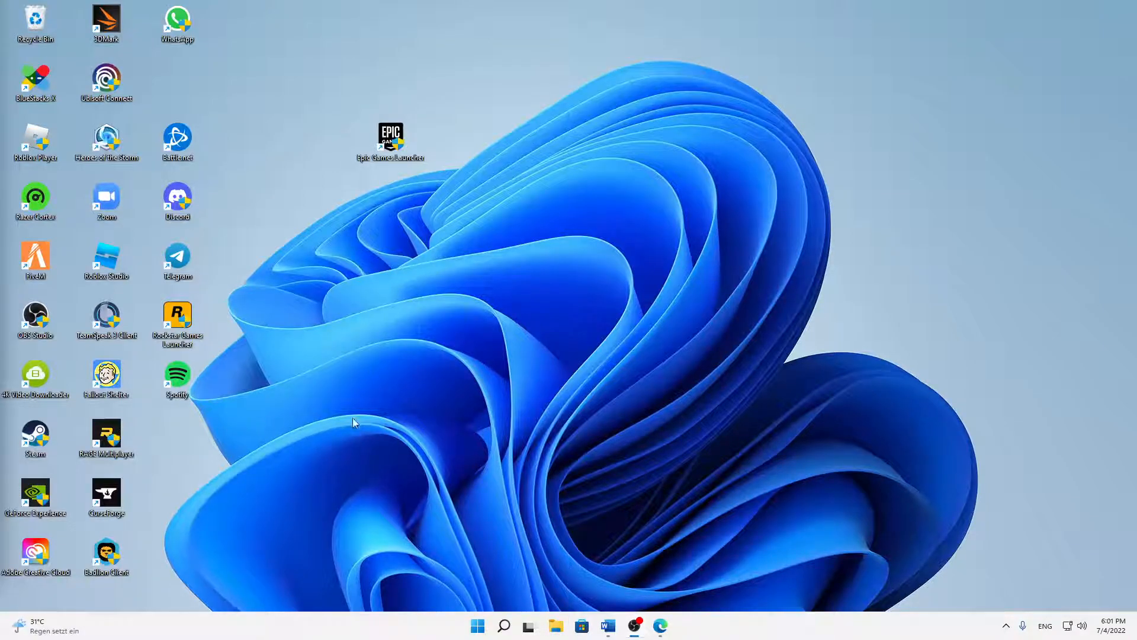
mouse_move(279, 321)
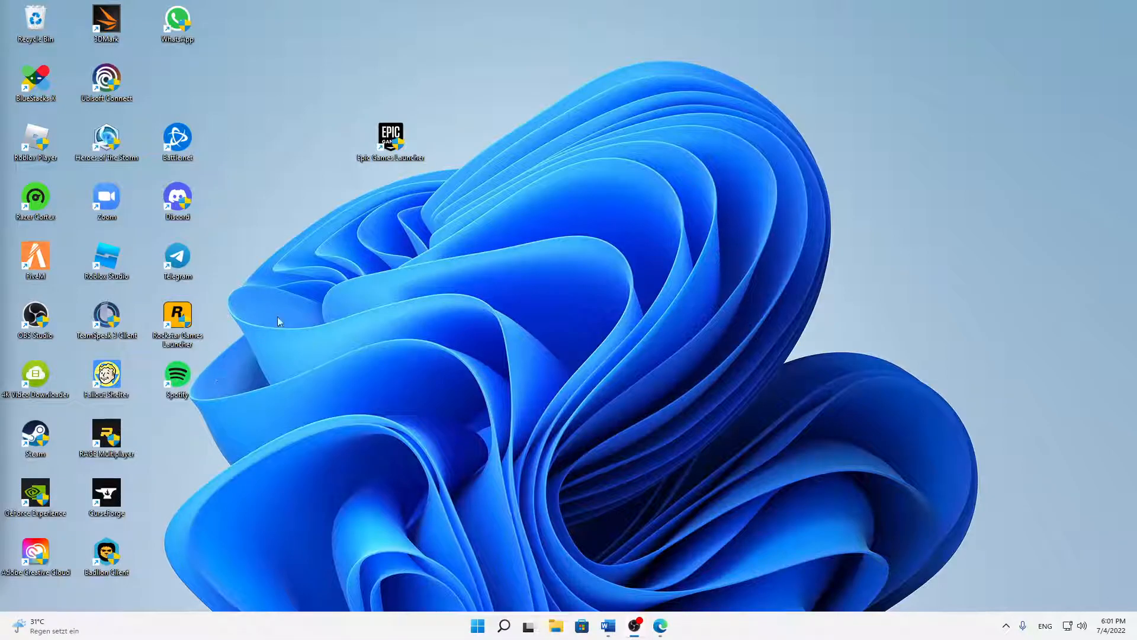
mouse_move(306, 223)
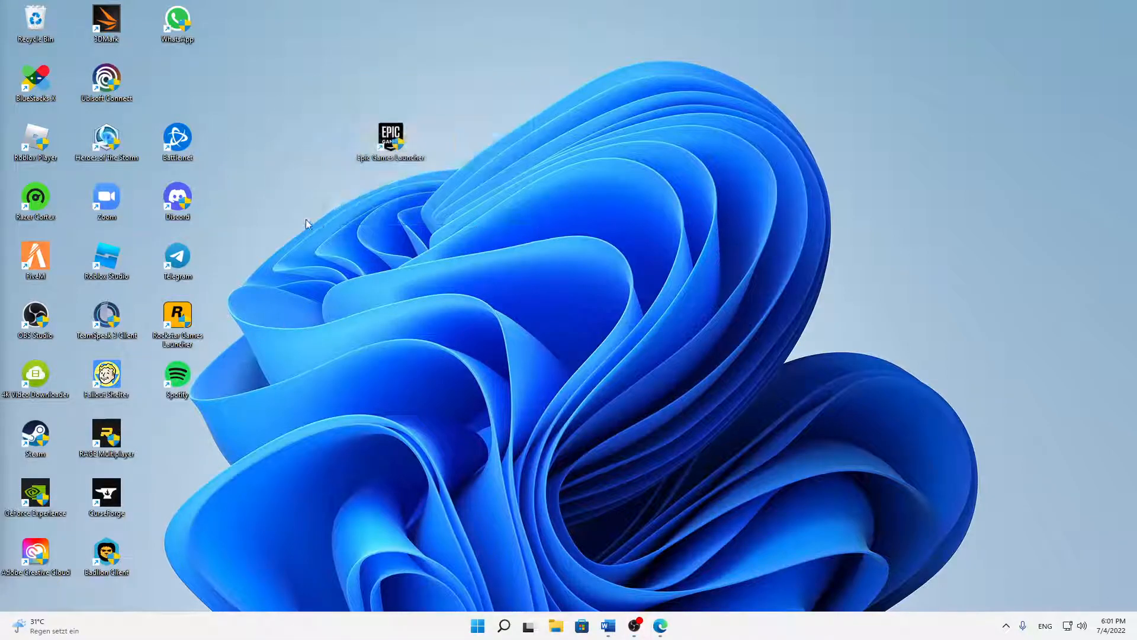
mouse_move(329, 214)
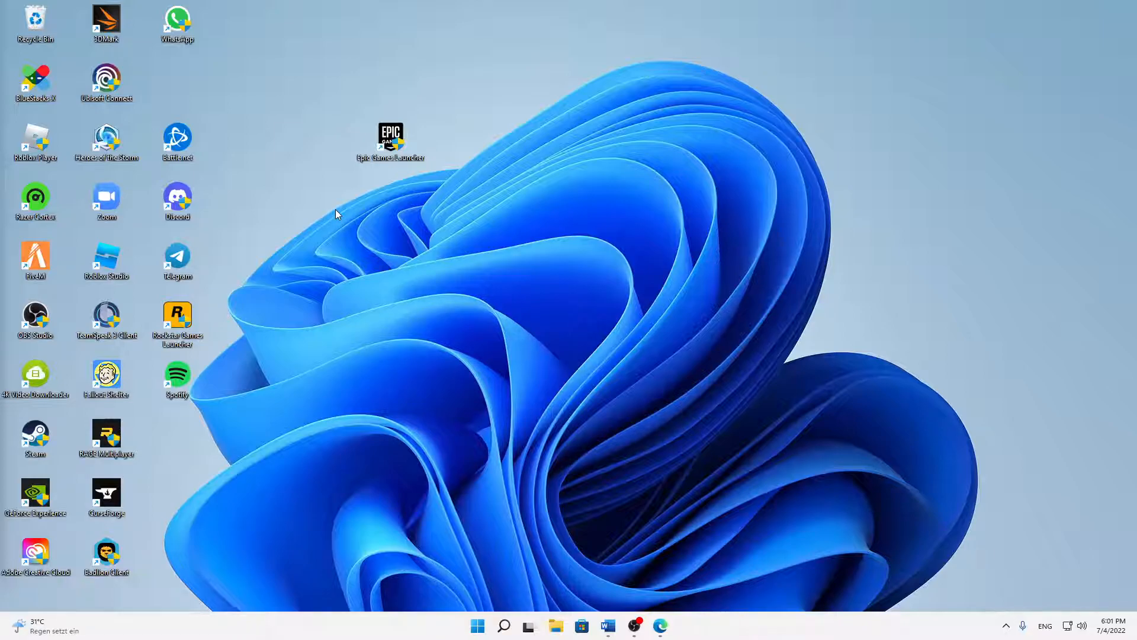
mouse_move(326, 226)
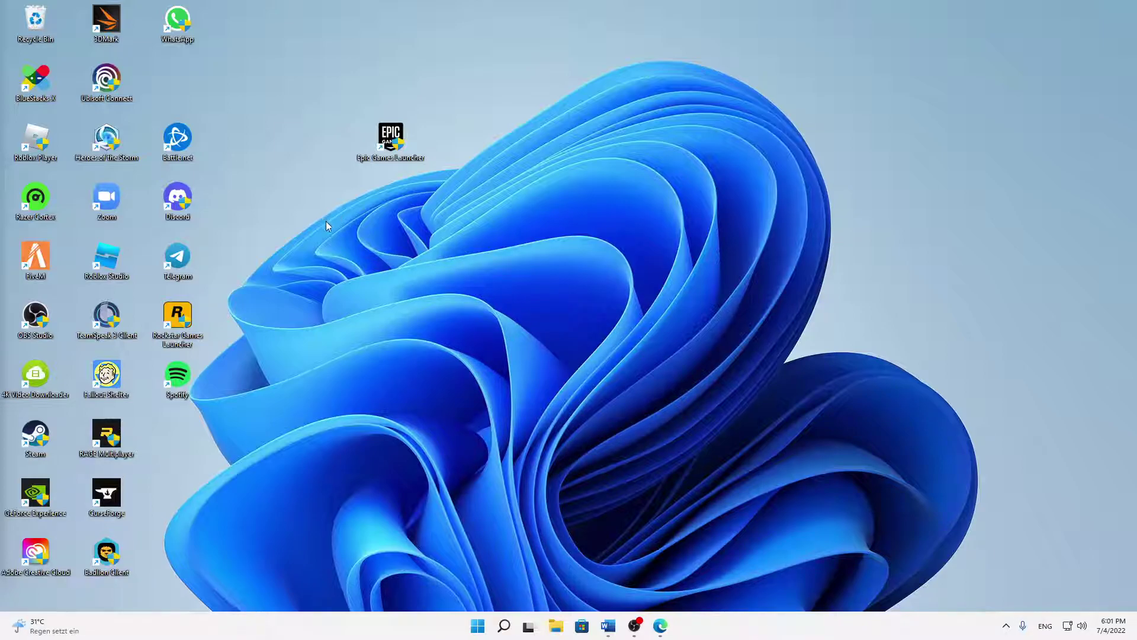
mouse_move(349, 206)
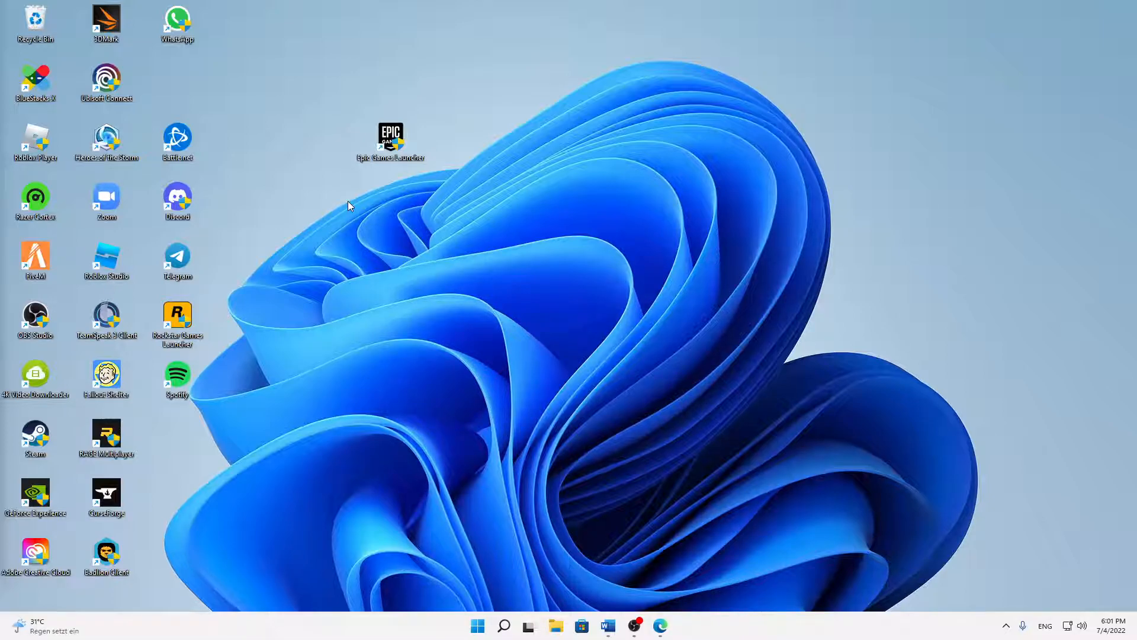
mouse_move(327, 187)
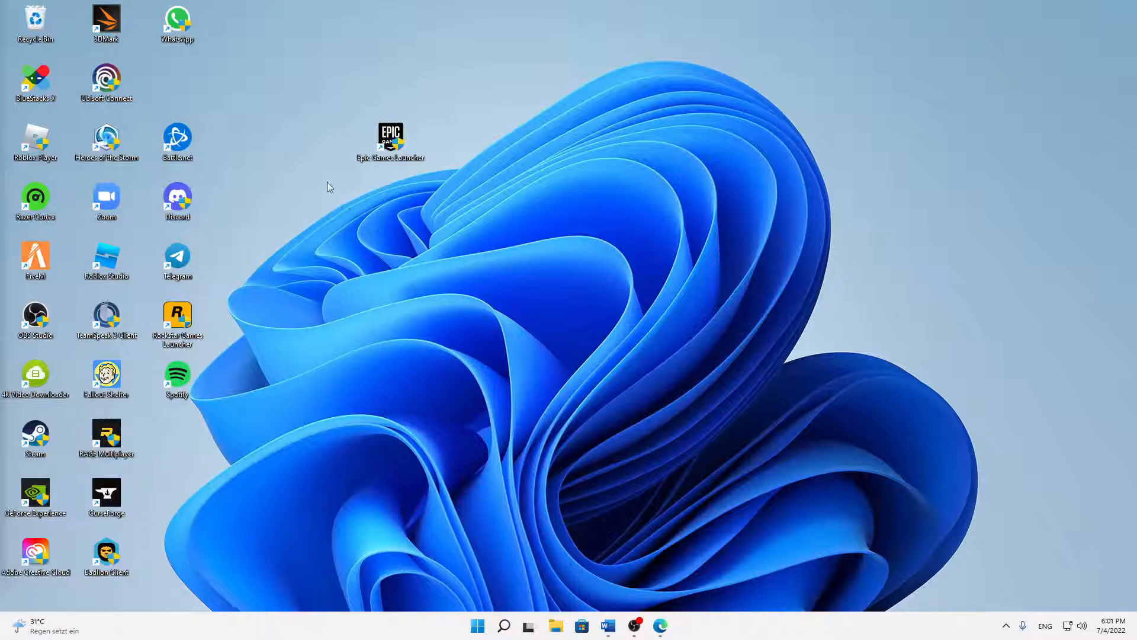
mouse_move(372, 174)
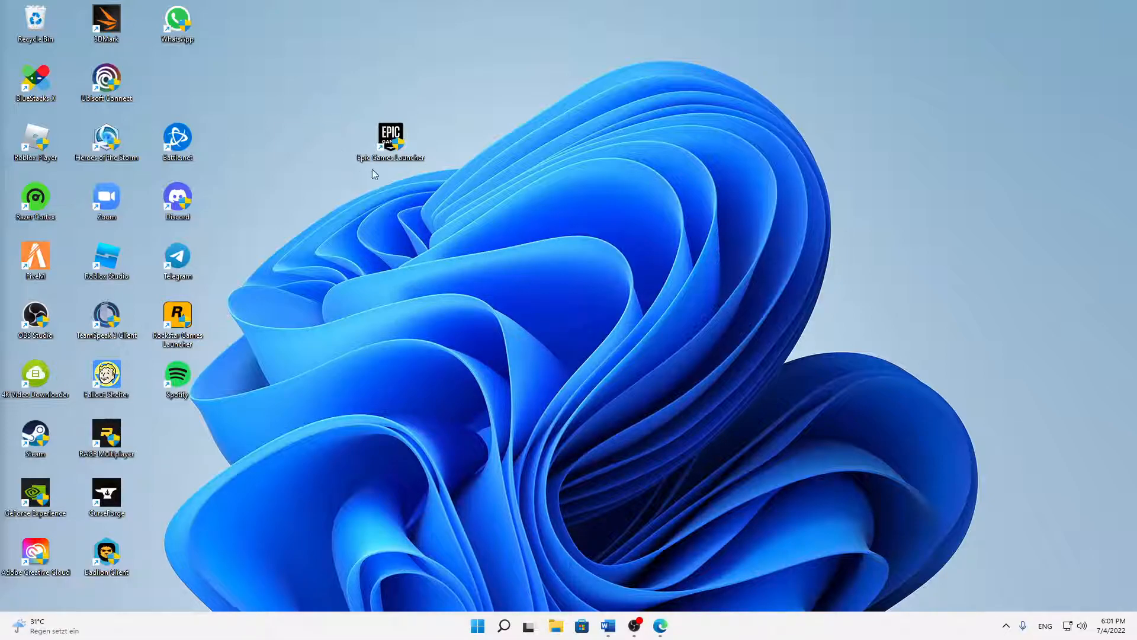
mouse_move(336, 213)
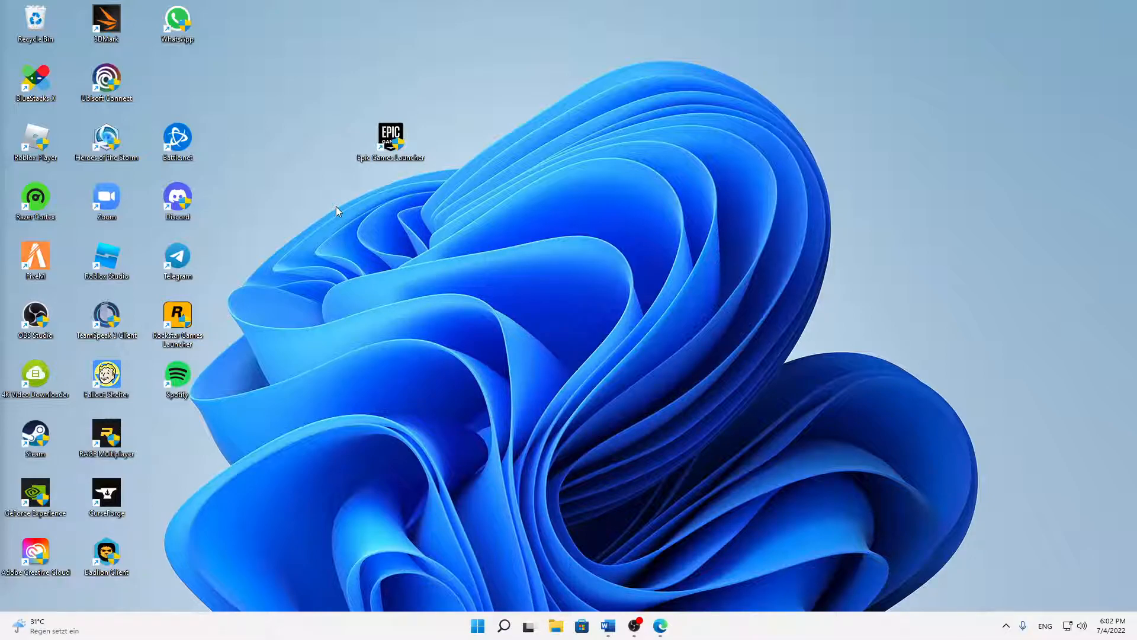
mouse_move(413, 186)
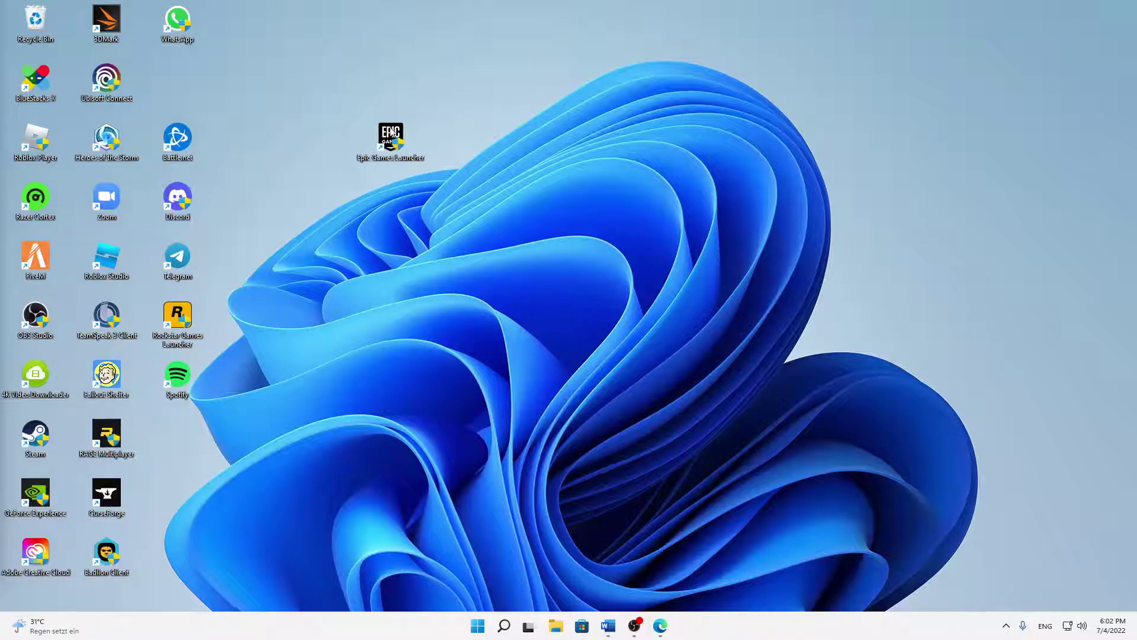
mouse_move(391, 134)
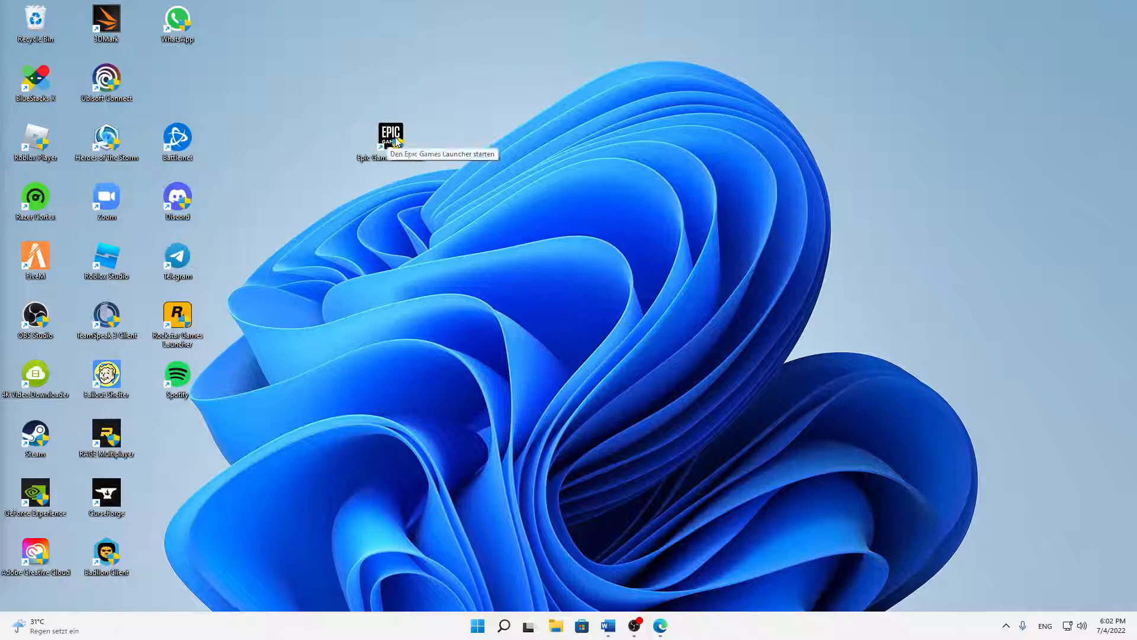
Open the context menu of the Epic Games Launcher desktop shortcut.
right_click(391, 136)
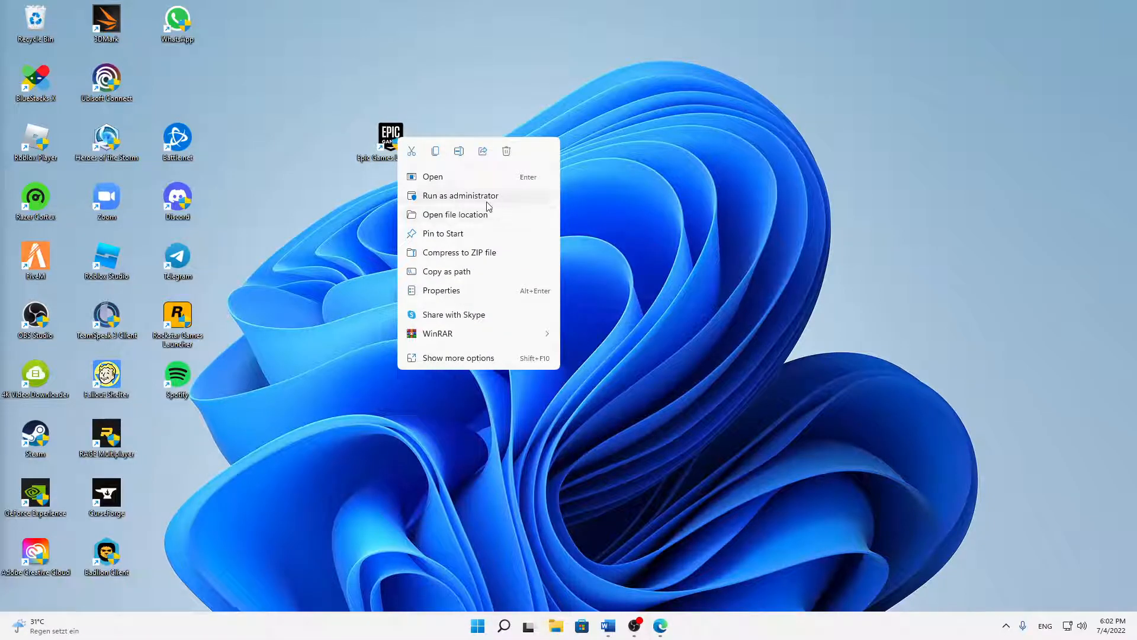
mouse_move(398, 145)
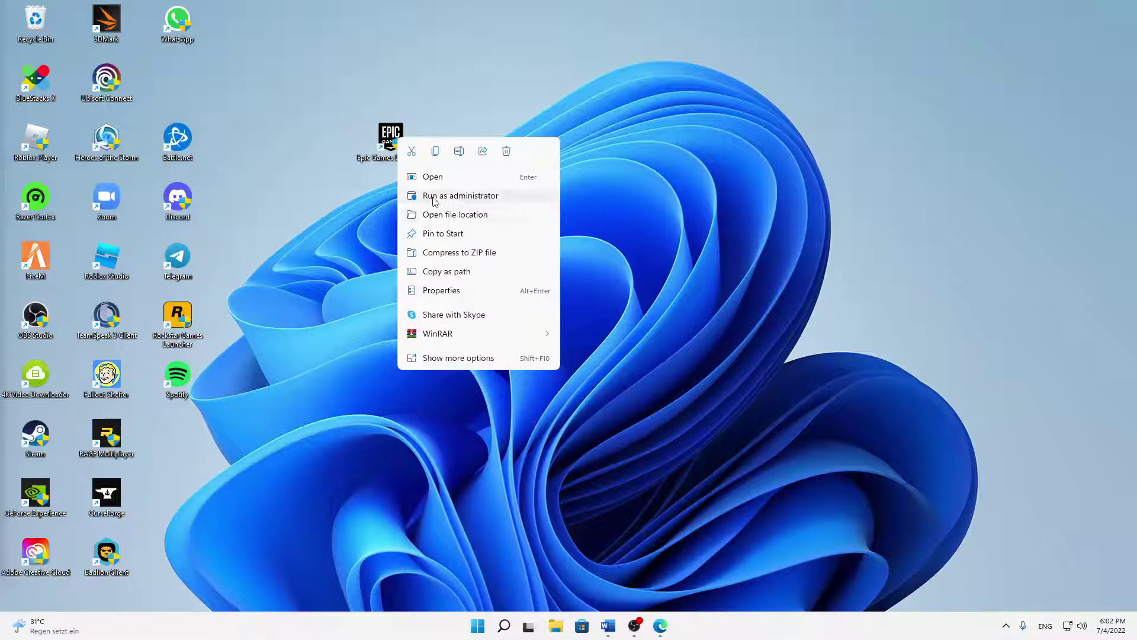
mouse_move(410, 149)
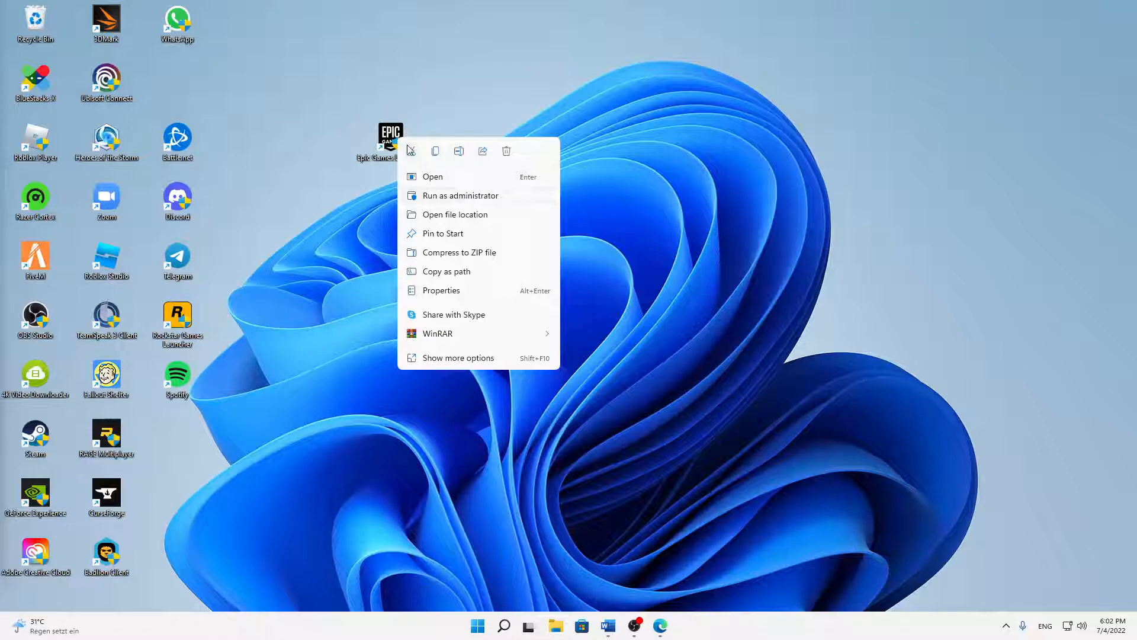
mouse_move(445, 271)
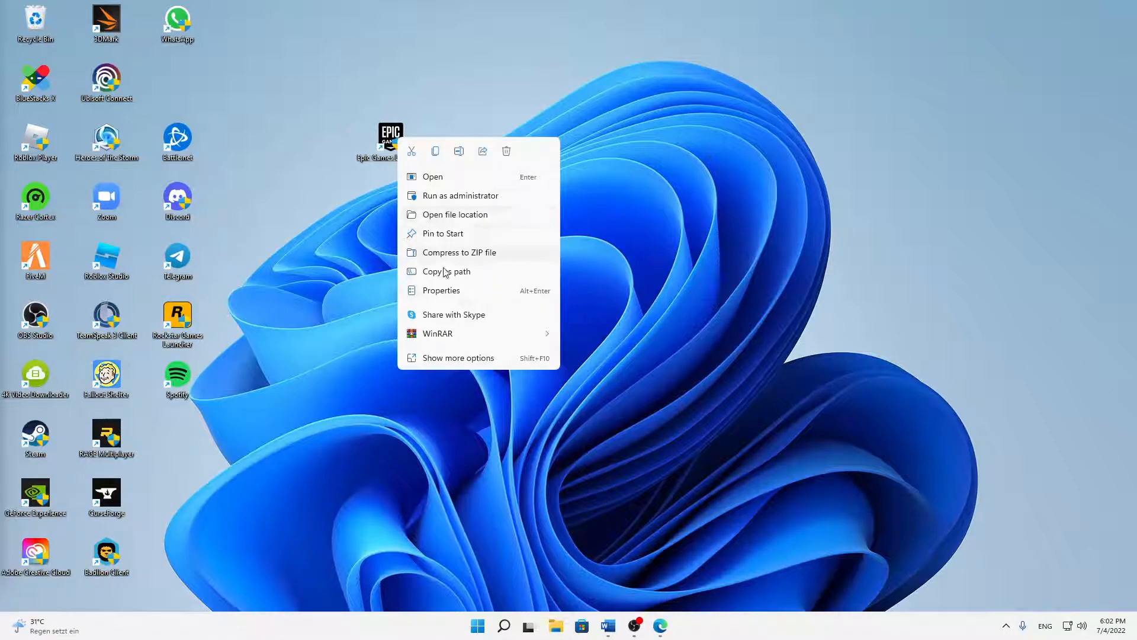
Search 'epic Games Launcher' in Windows Search and open its file location.
left_click(503, 625)
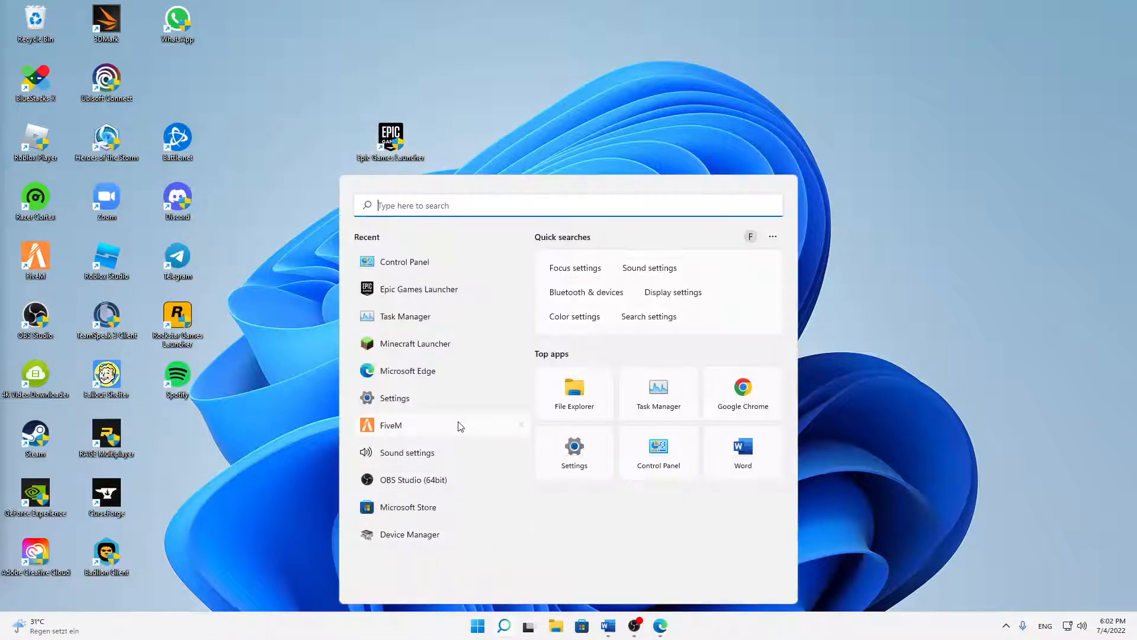
type("epic Games Launcher")
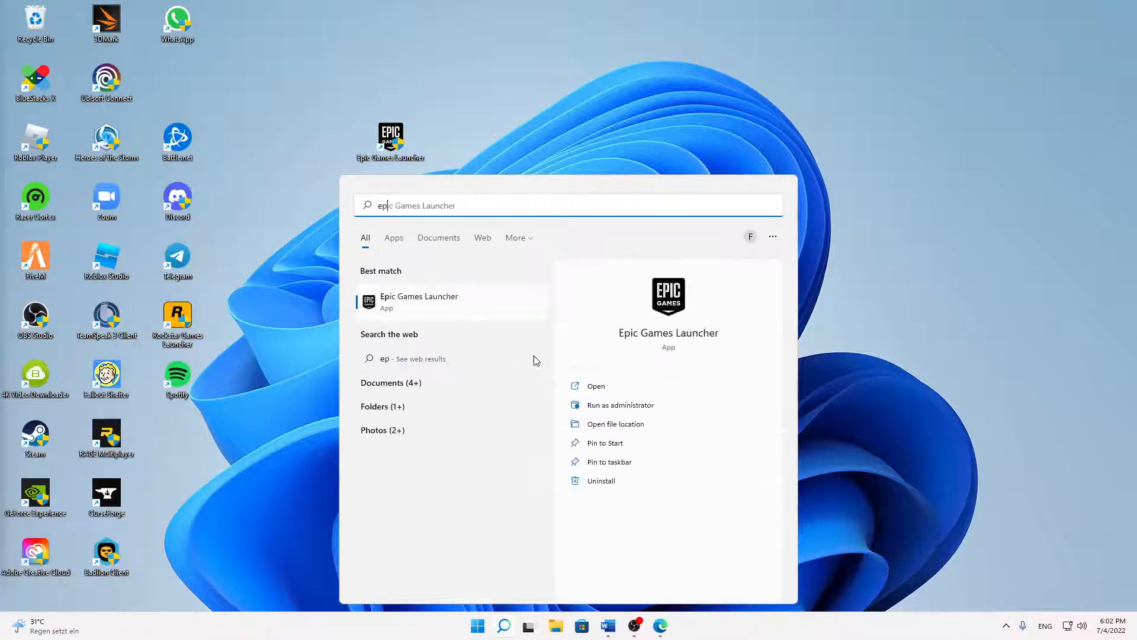
type("ic")
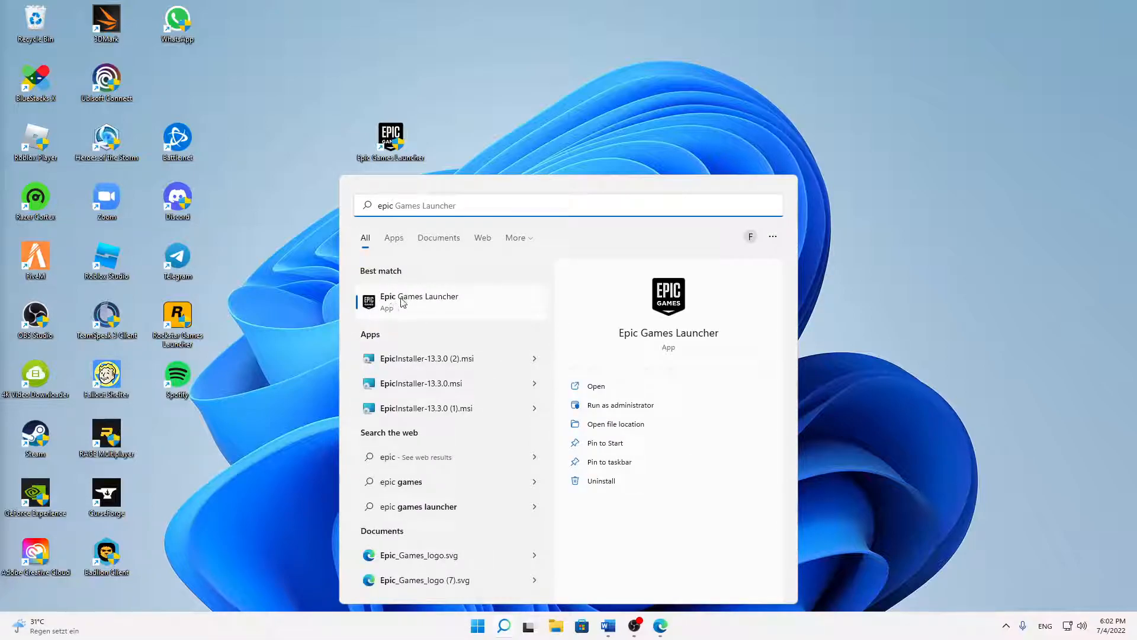
right_click(419, 301)
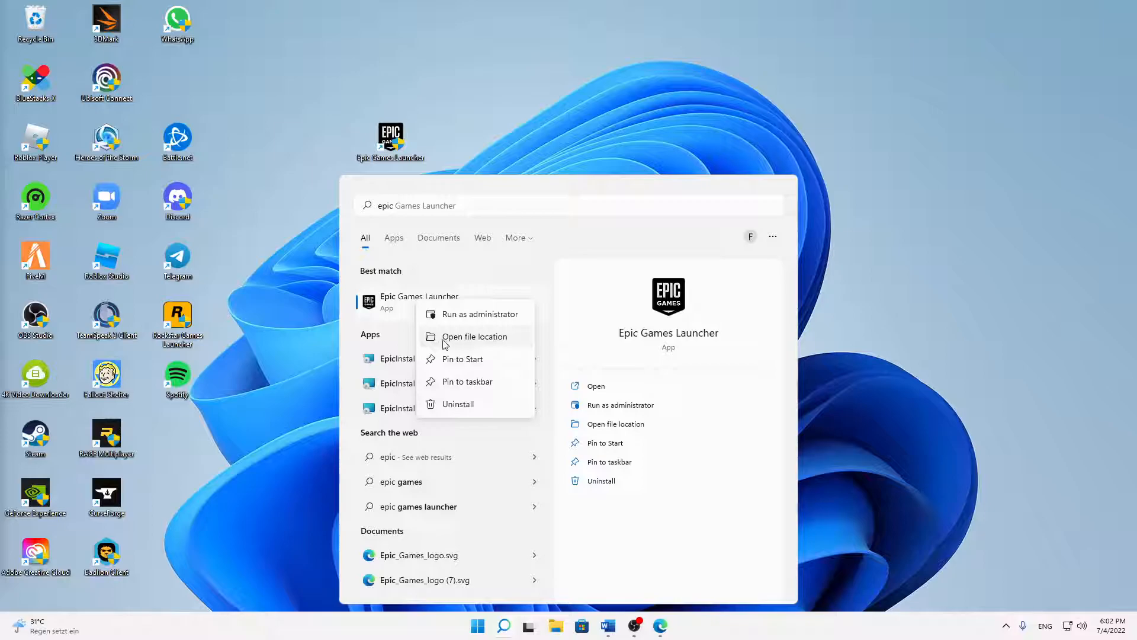
left_click(475, 336)
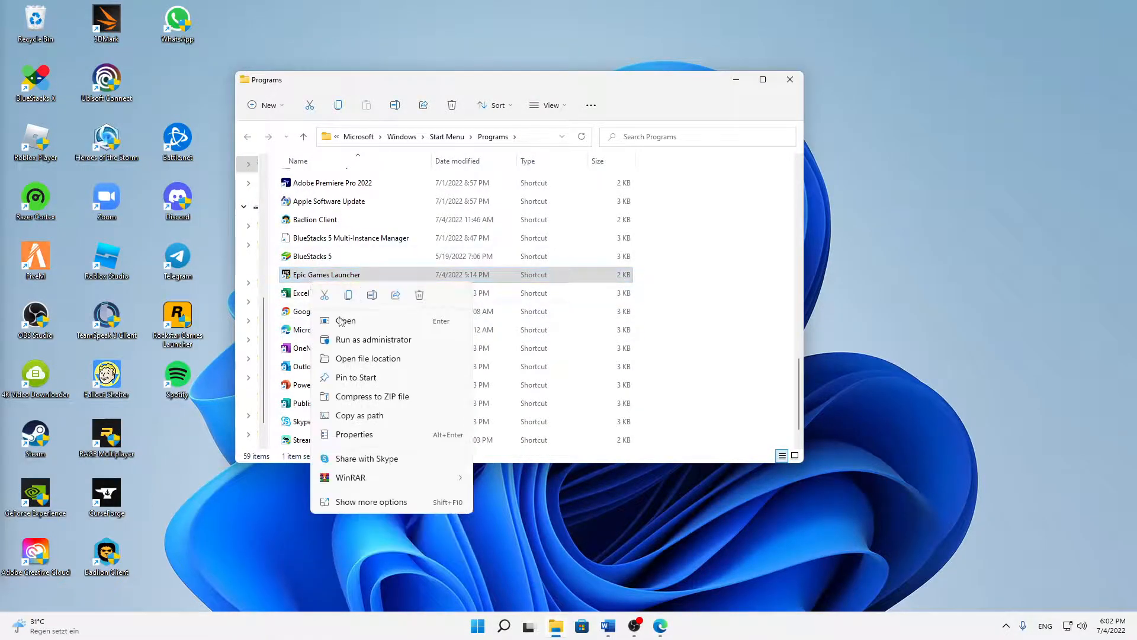
Go to the Win32 folder and open EpicGamesLauncher.exe's context menu.
left_click(367, 358)
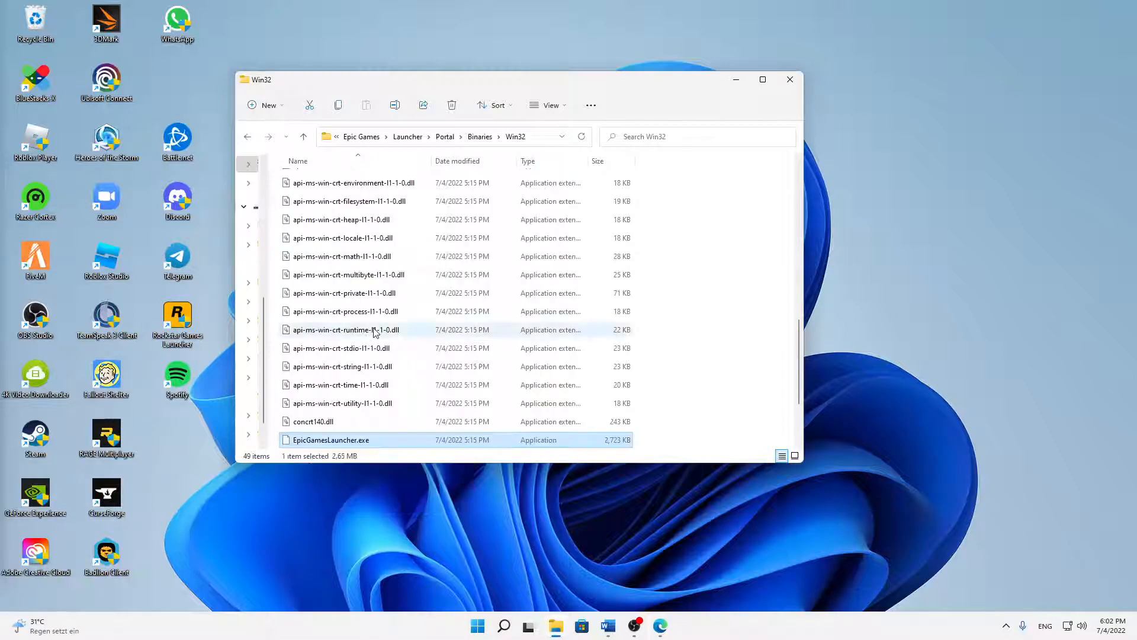
scroll("down", 3)
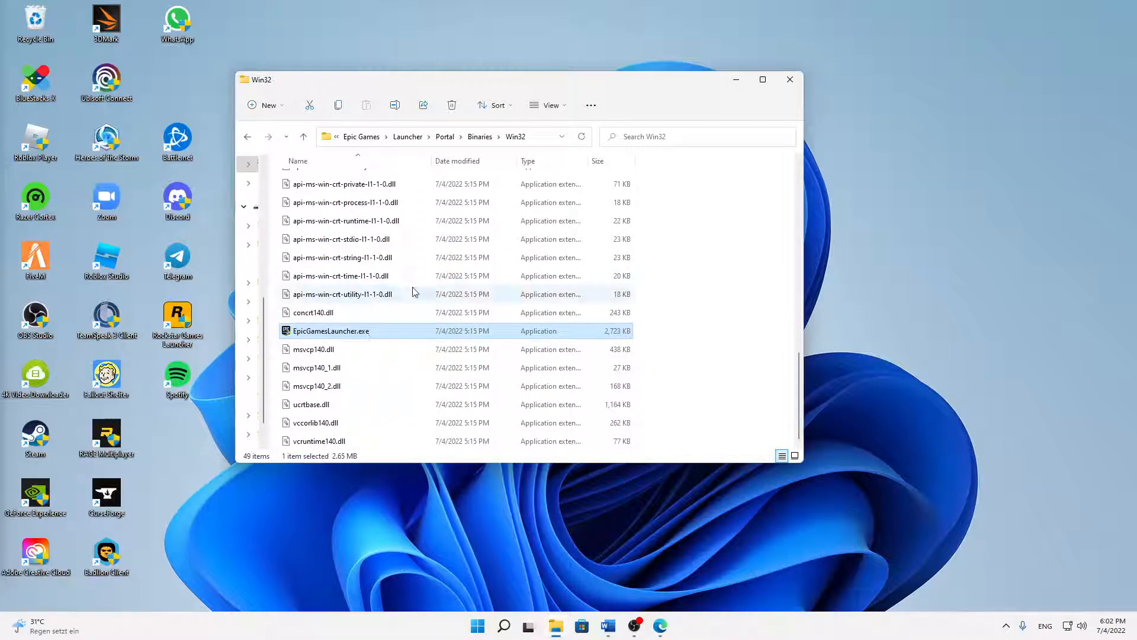
mouse_move(361, 278)
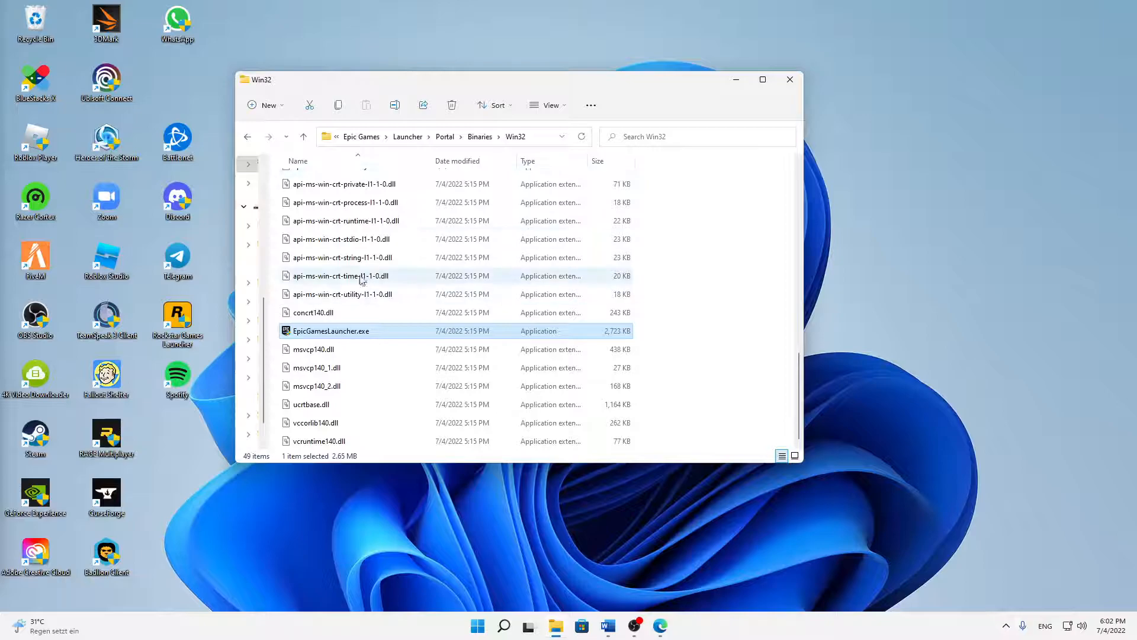
mouse_move(323, 336)
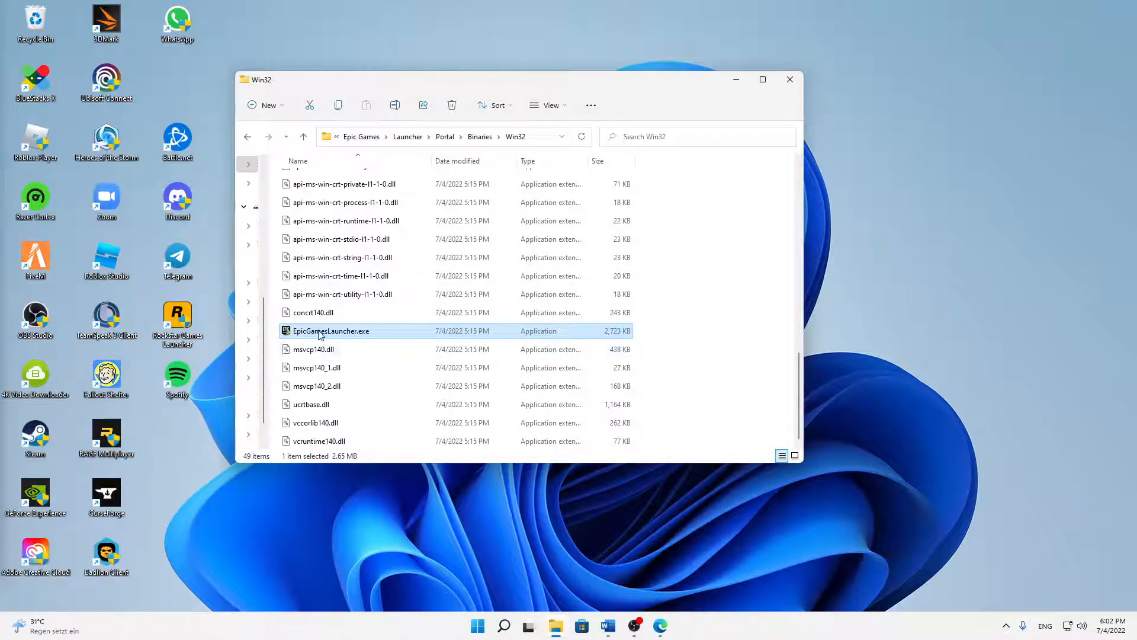
mouse_move(341, 339)
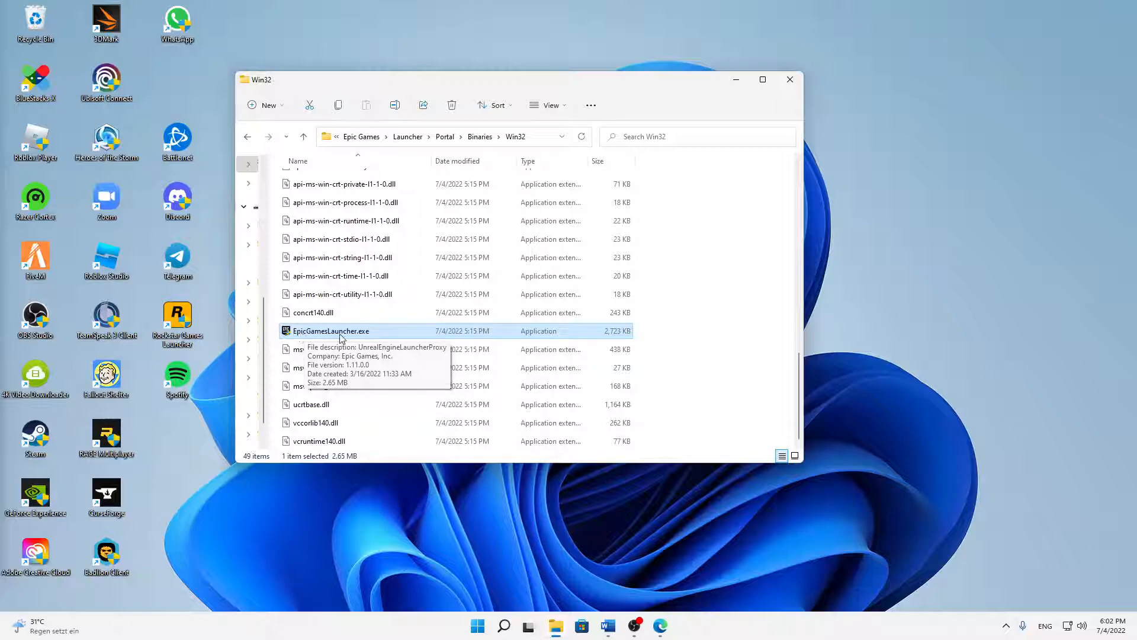
right_click(332, 331)
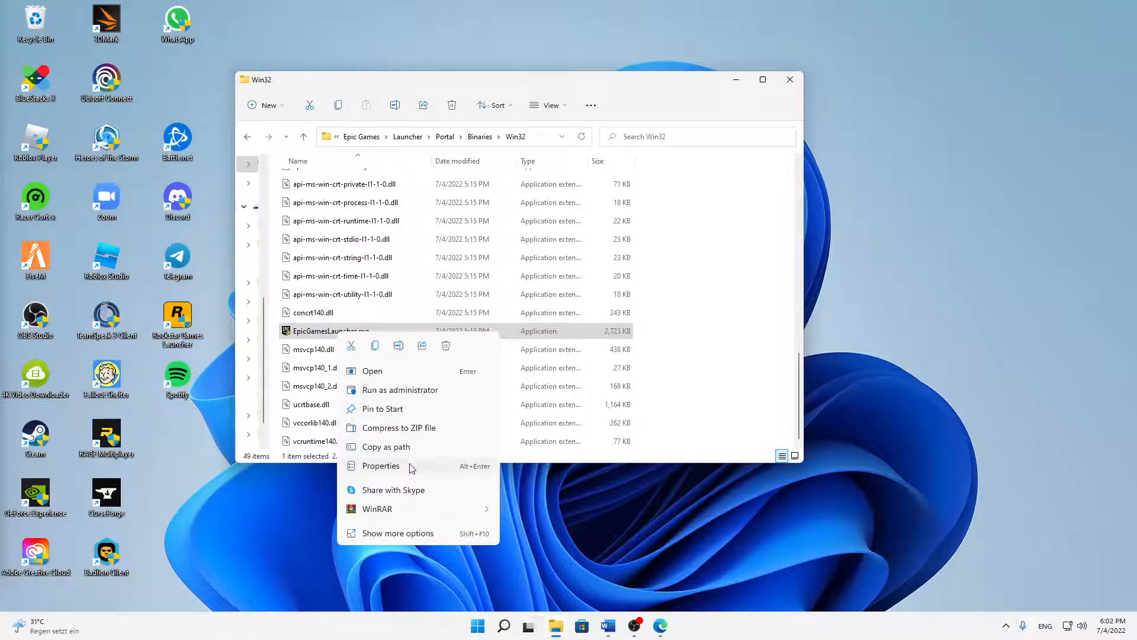
In EpicGamesLauncher.exe Properties, enable compatibility mode for Windows 8.
left_click(381, 466)
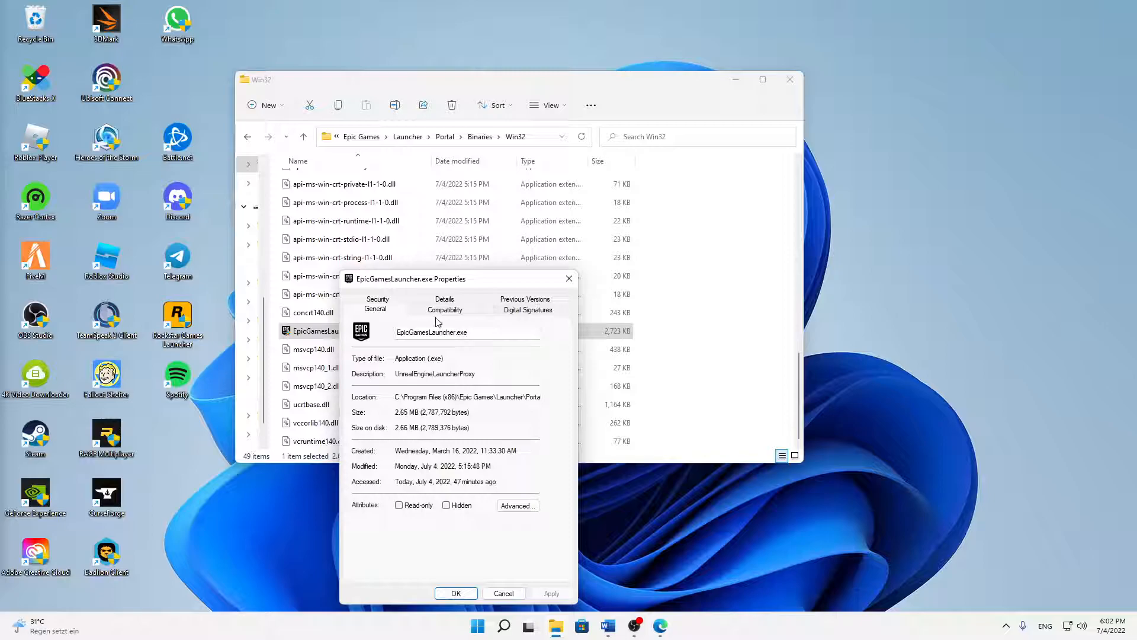
left_click(444, 309)
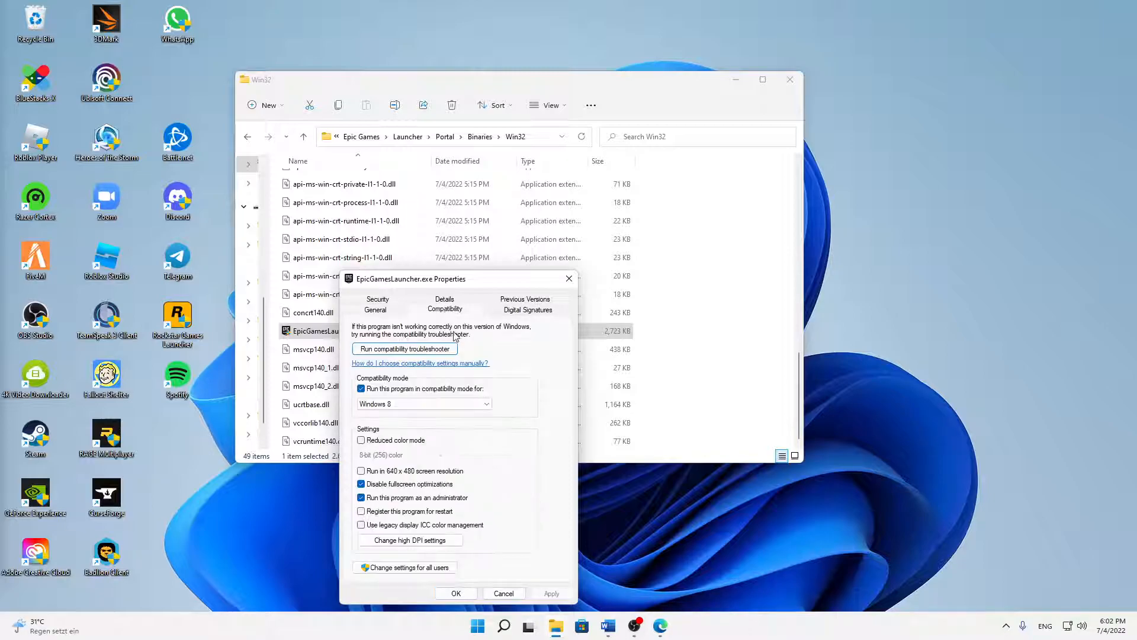
left_click(361, 388)
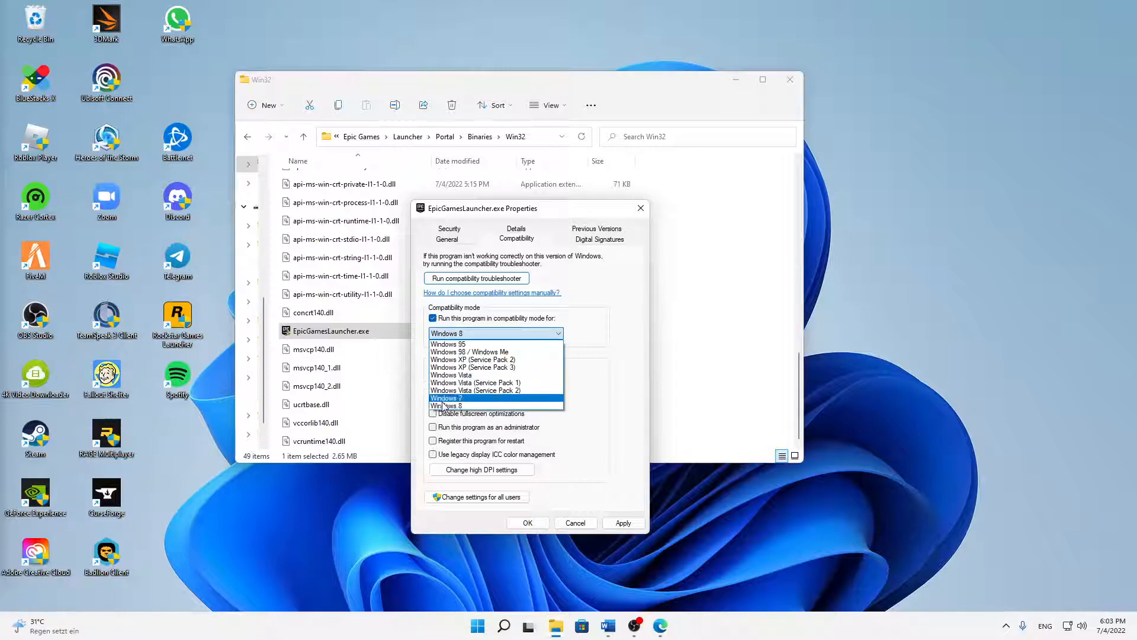
left_click(445, 404)
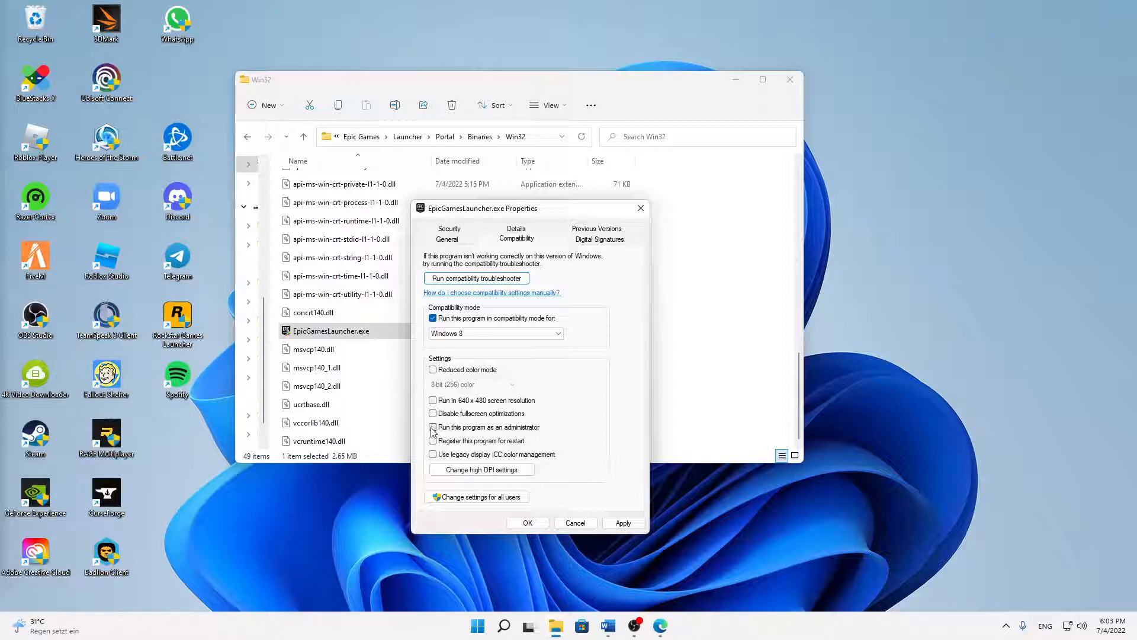
Disable fullscreen optimizations, run as administrator, save, close Explorer and relaunch the launcher.
left_click(433, 413)
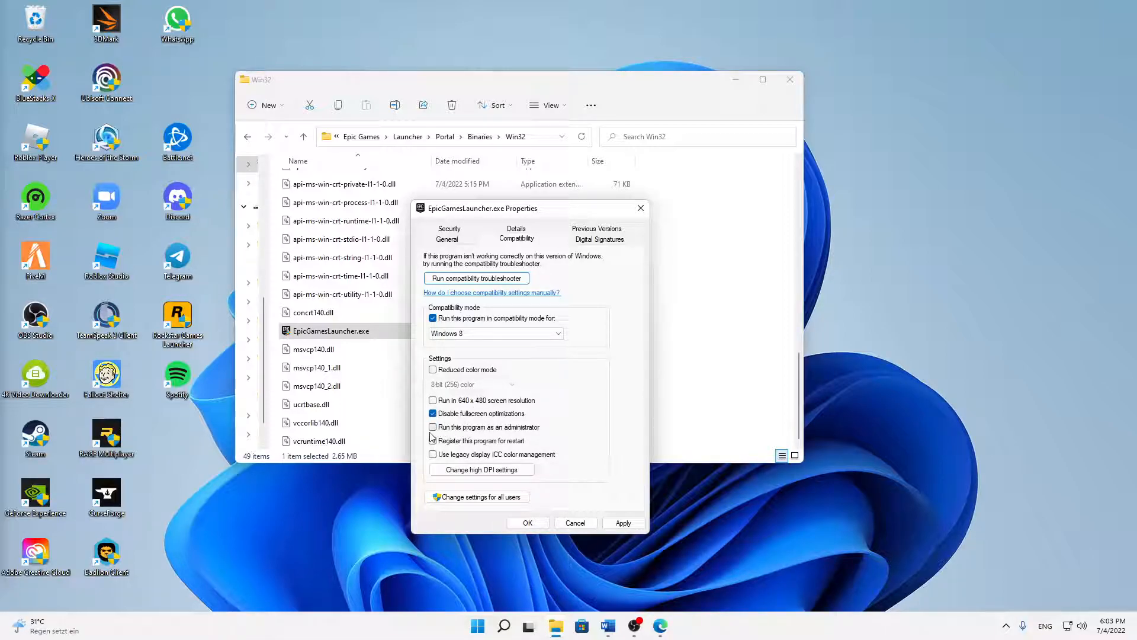
left_click(433, 426)
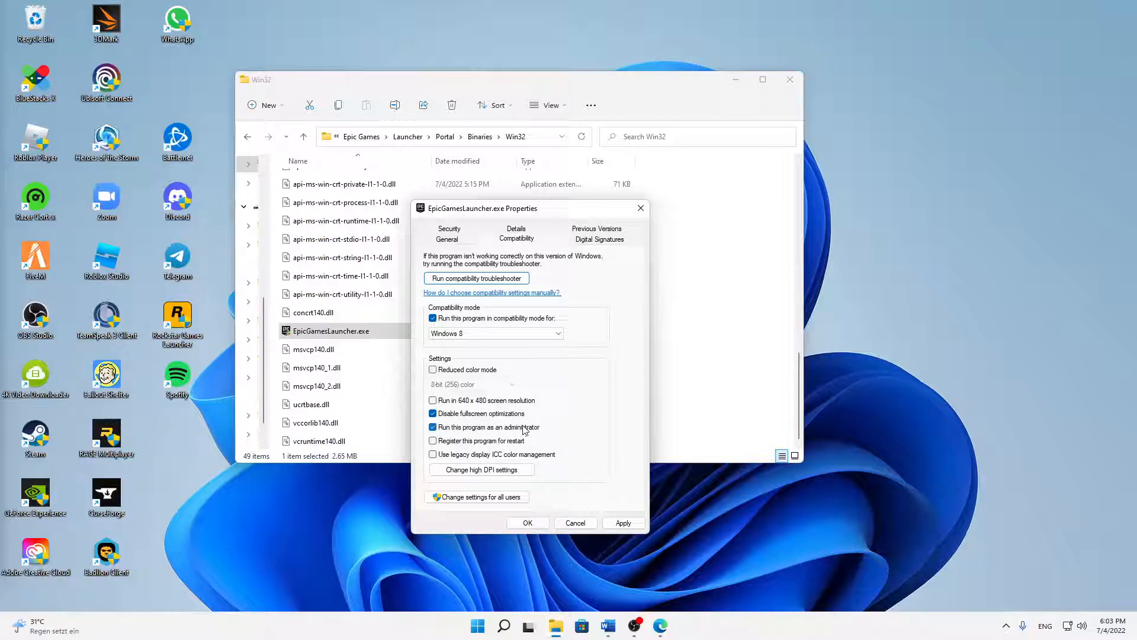
left_click(433, 426)
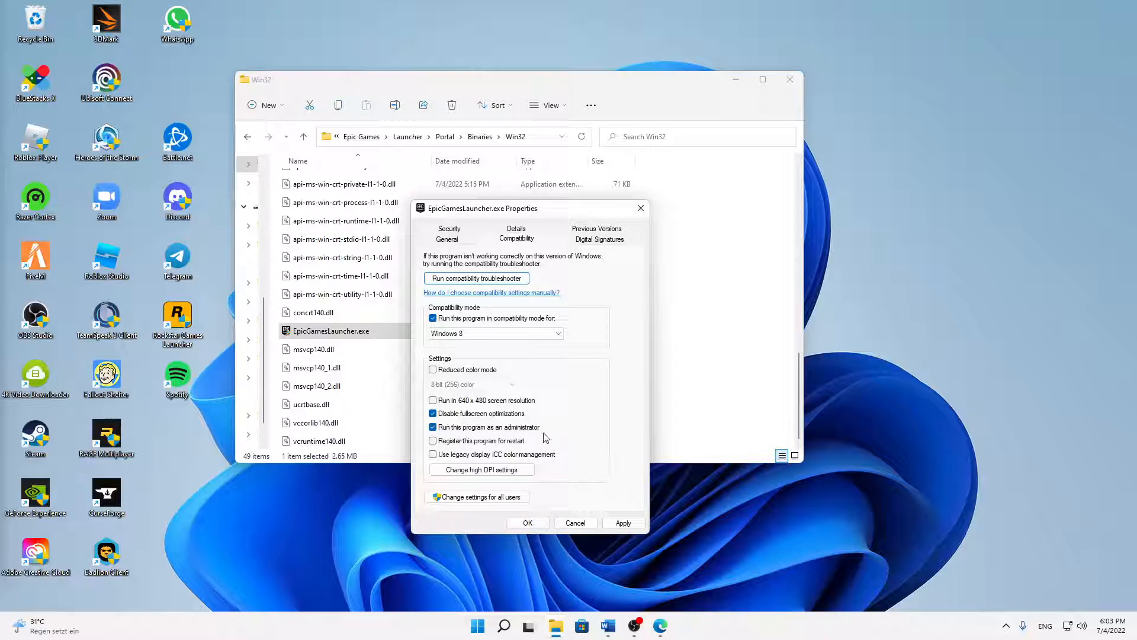
mouse_move(533, 434)
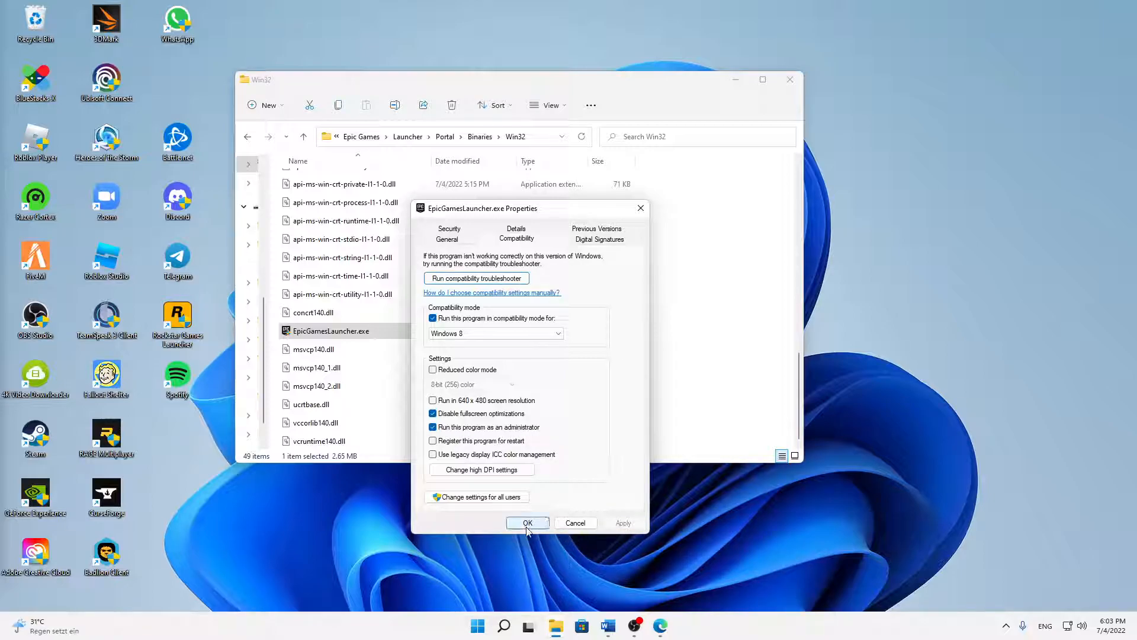
left_click(527, 523)
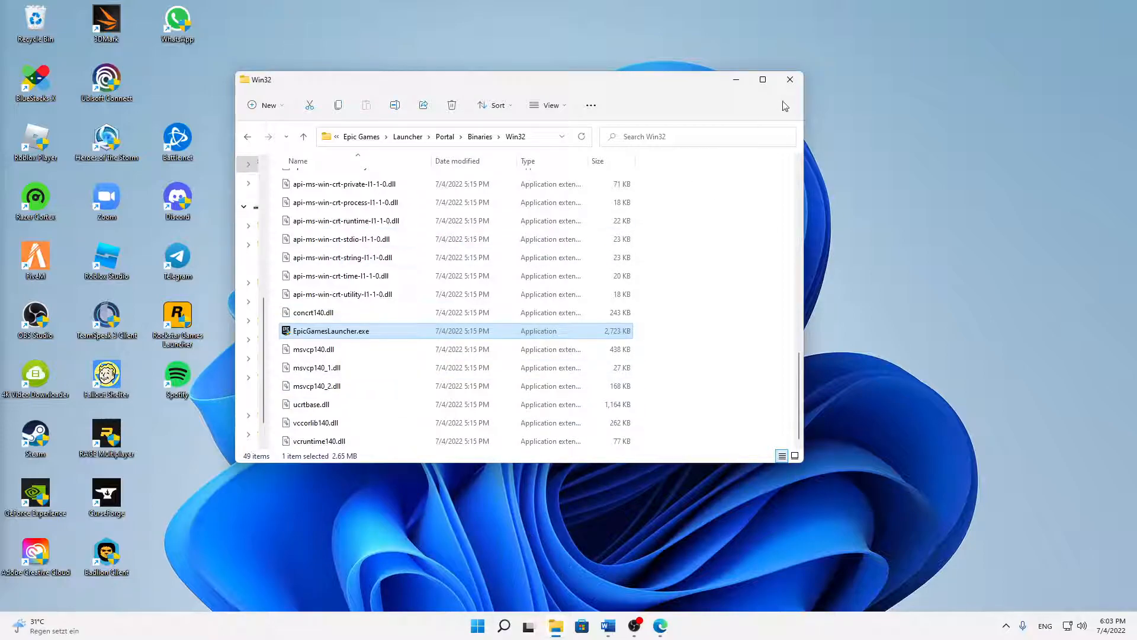
left_click(790, 79)
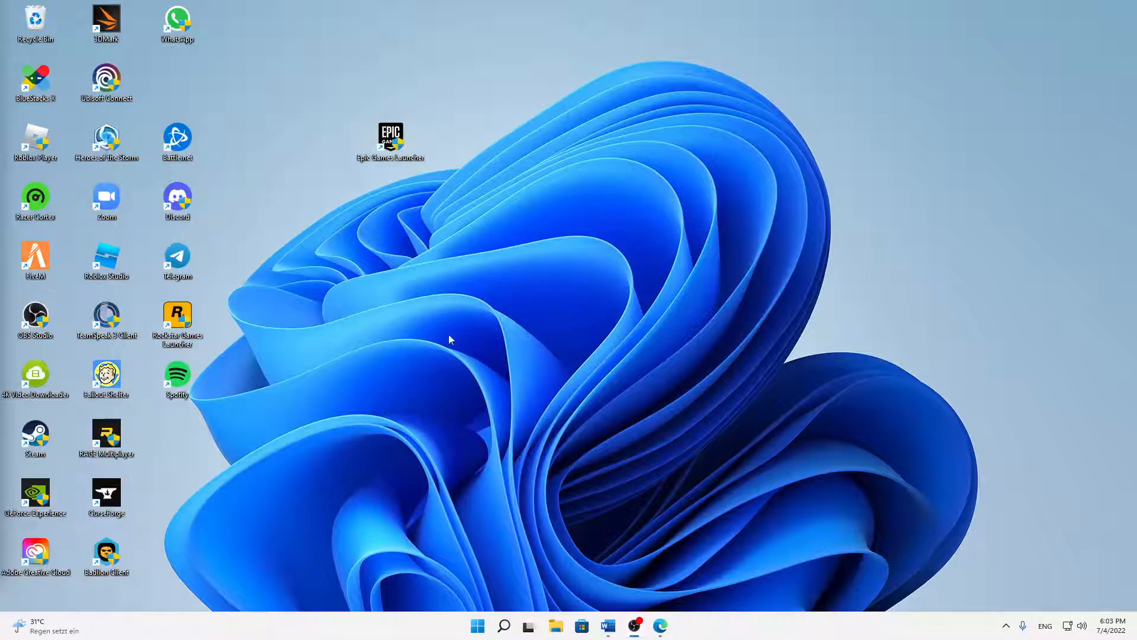
mouse_move(526, 414)
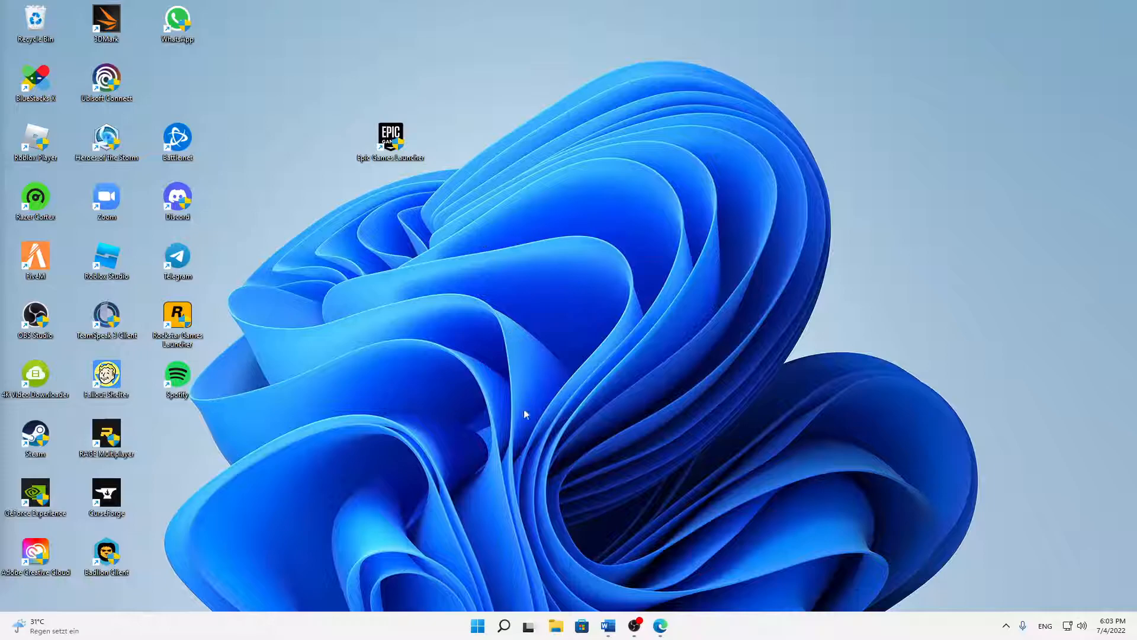
double_click(391, 136)
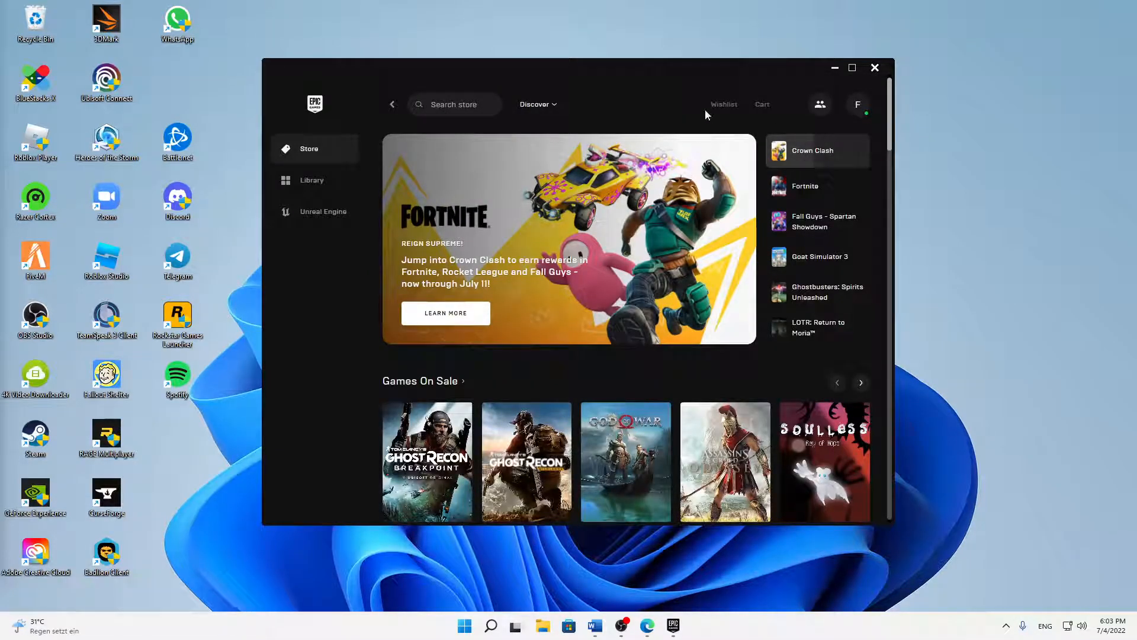
mouse_move(488, 198)
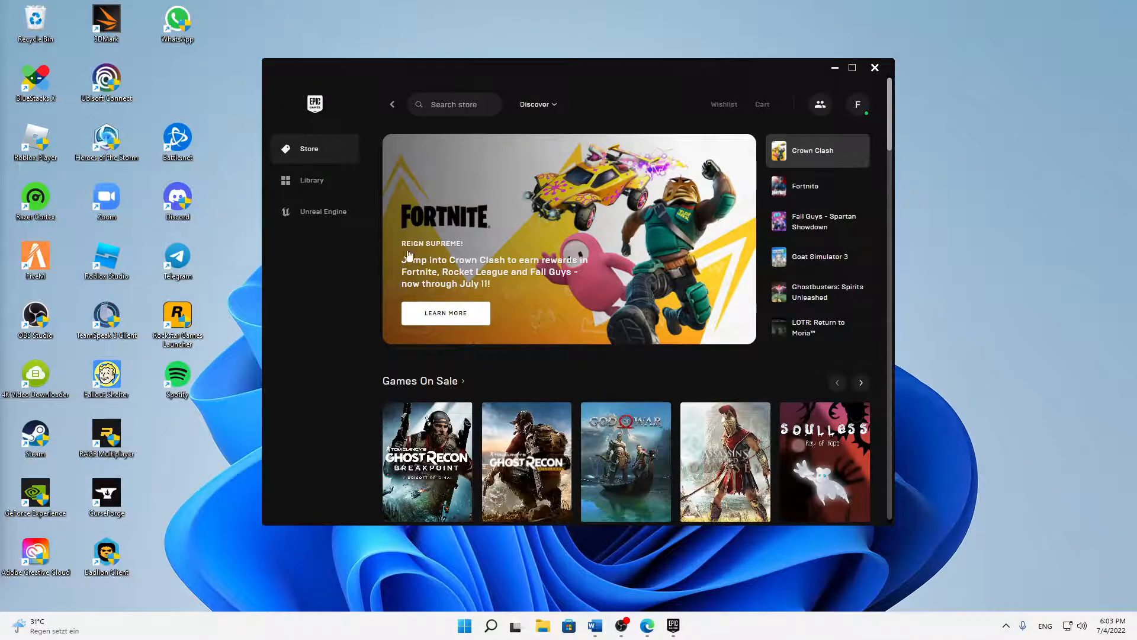
Scroll the Epic Games Store page down to the Games On Sale row.
scroll("down", 3)
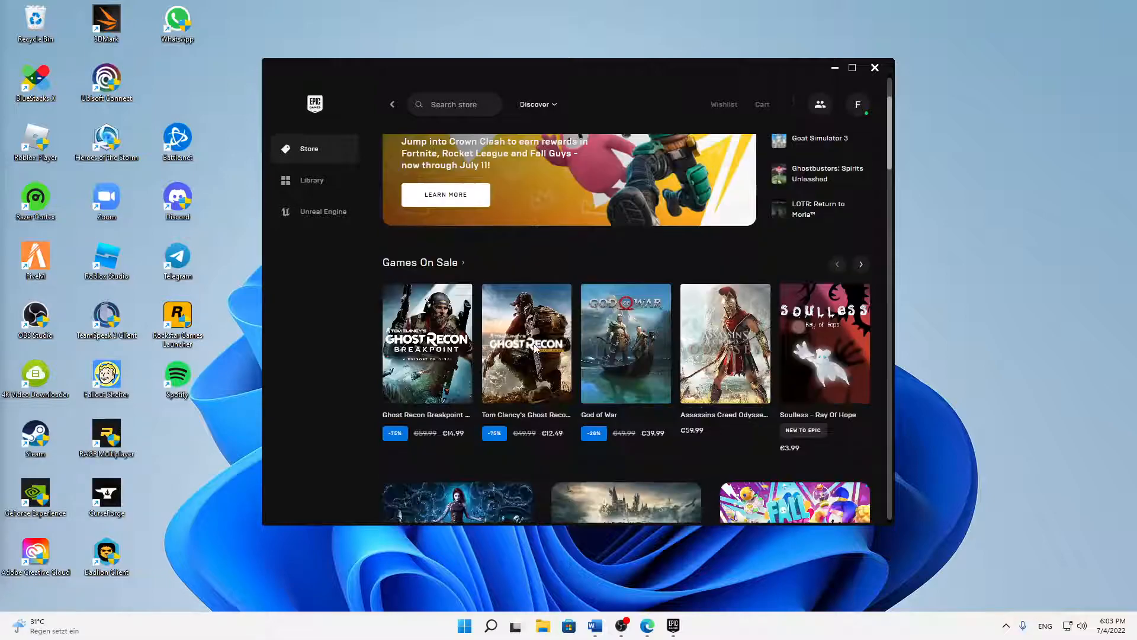
mouse_move(516, 336)
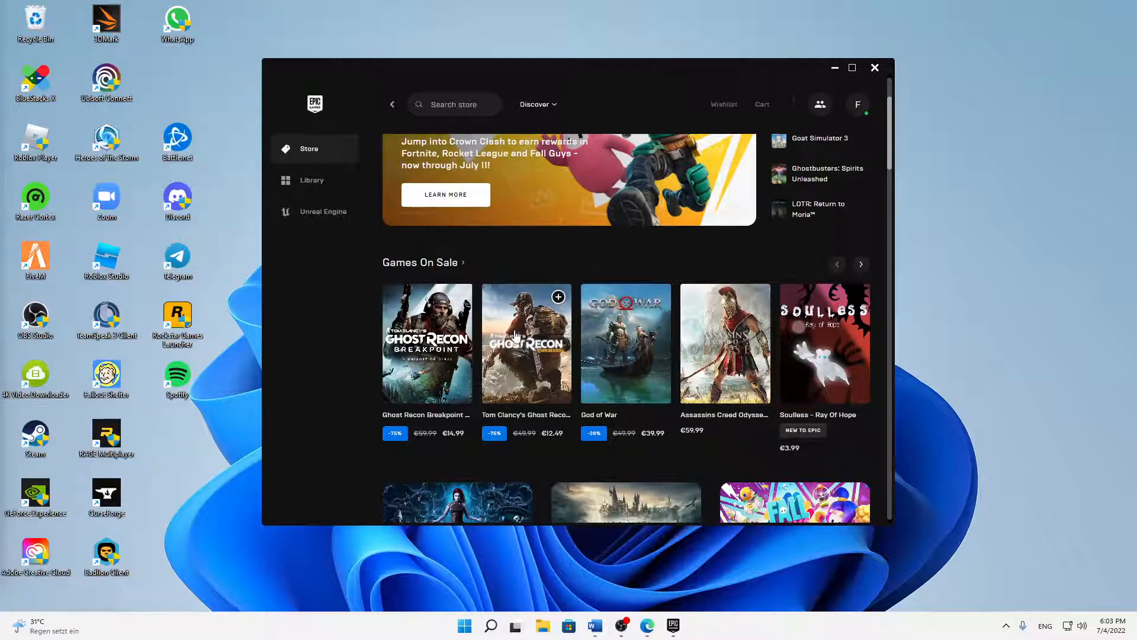
mouse_move(97, 407)
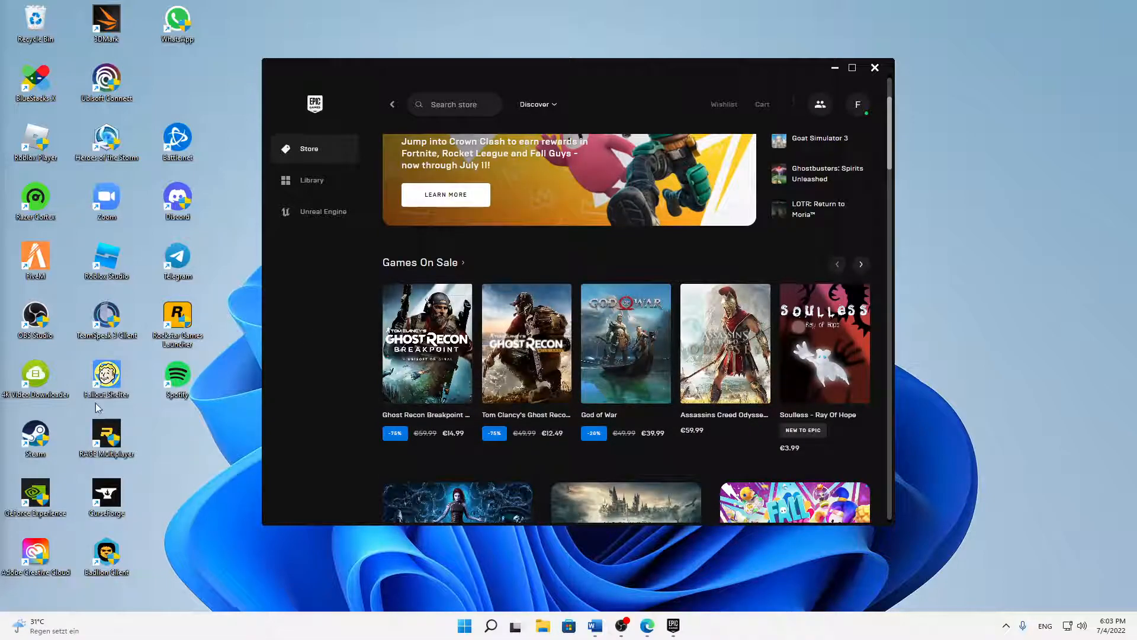